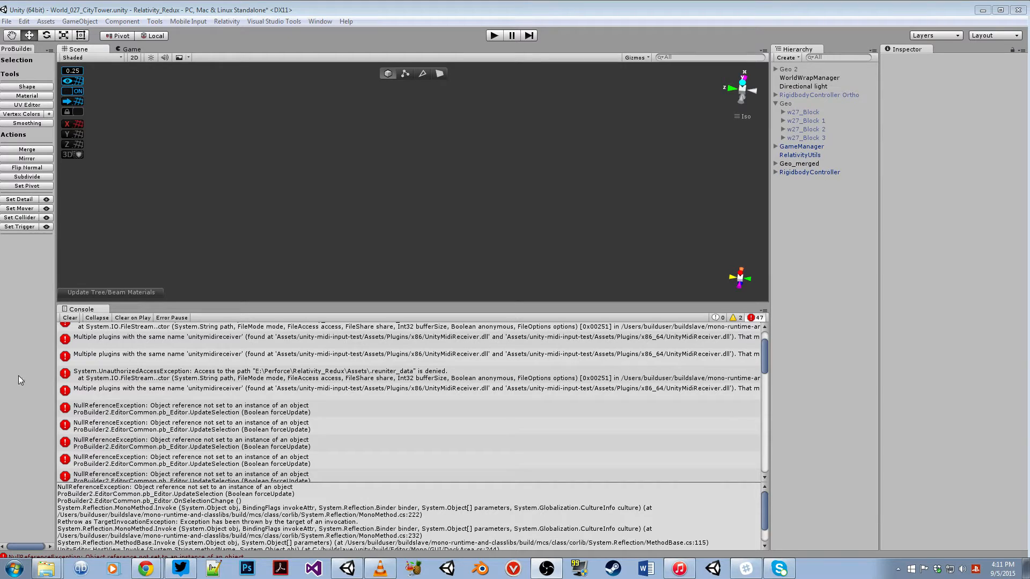
pyautogui.moveTo(185, 115)
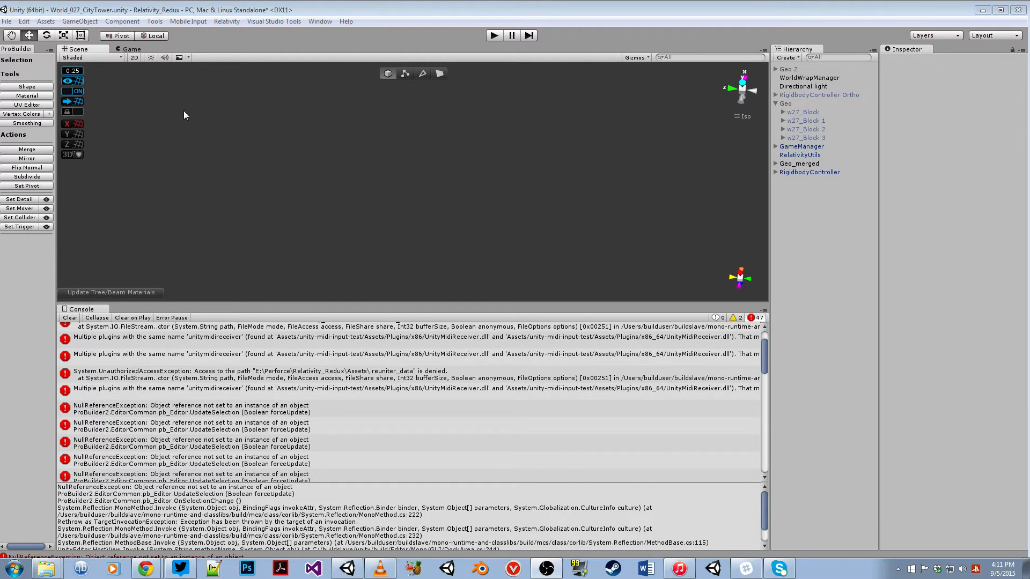
pyautogui.moveTo(296, 191)
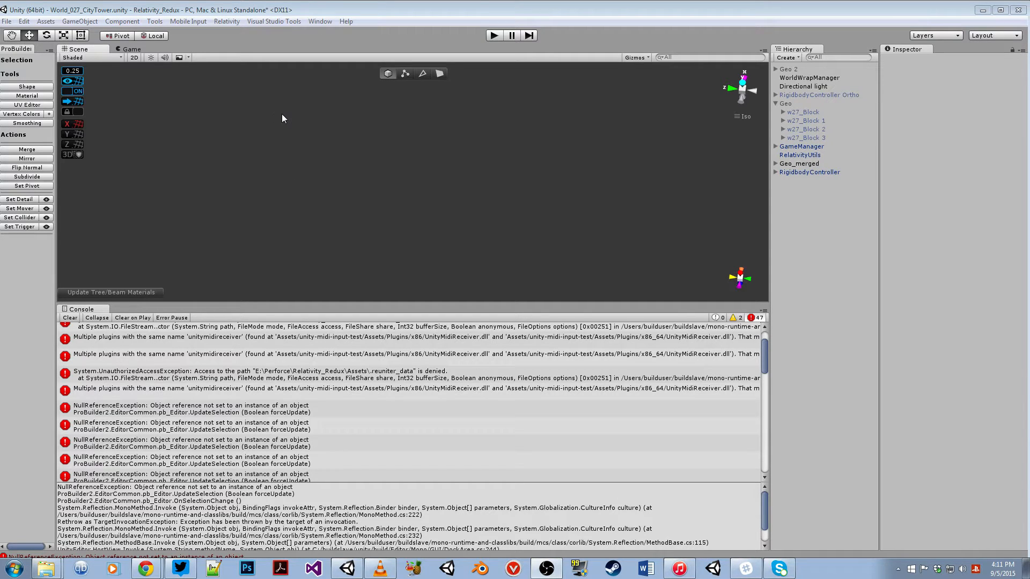
pyautogui.moveTo(582, 173)
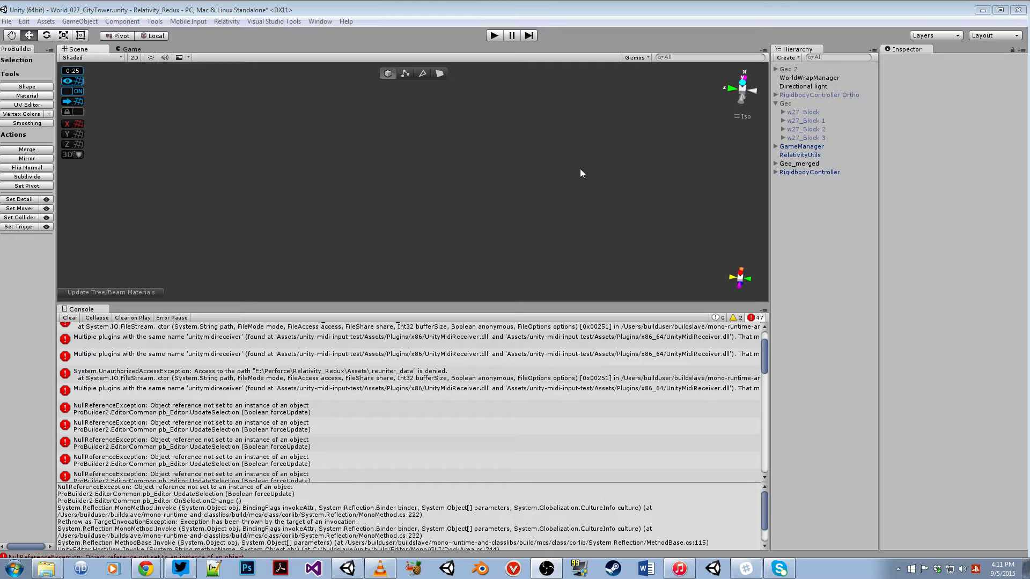
pyautogui.moveTo(782, 242)
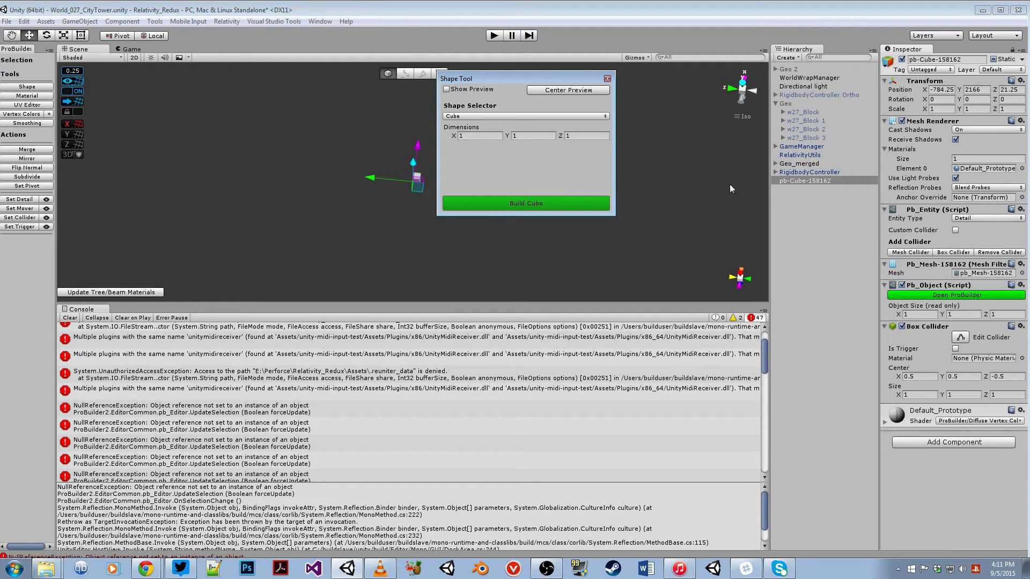
# - Build the ProBuilder cube, forming three four-block bars plus an empty GameObject
pyautogui.click(608, 79)
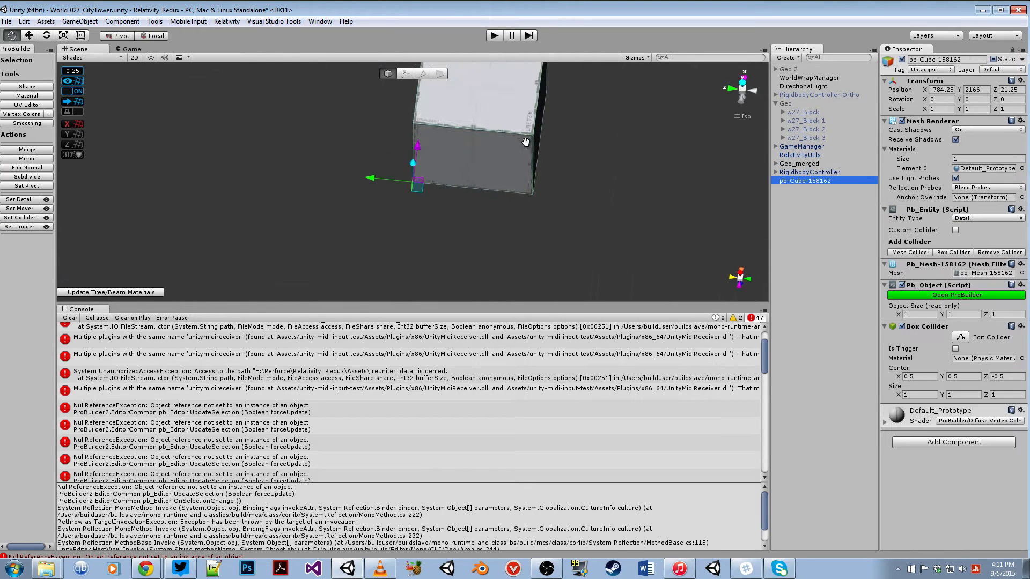
pyautogui.click(438, 74)
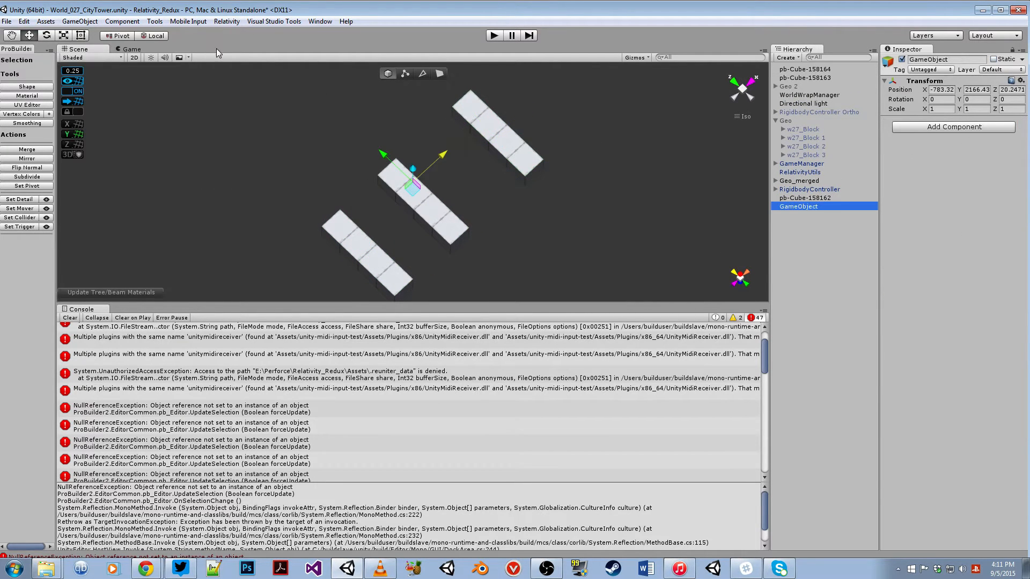
# - Parent the three pb-Cube bars under the empty GameObject and rename it 'Prefab_Tes'
pyautogui.click(805, 198)
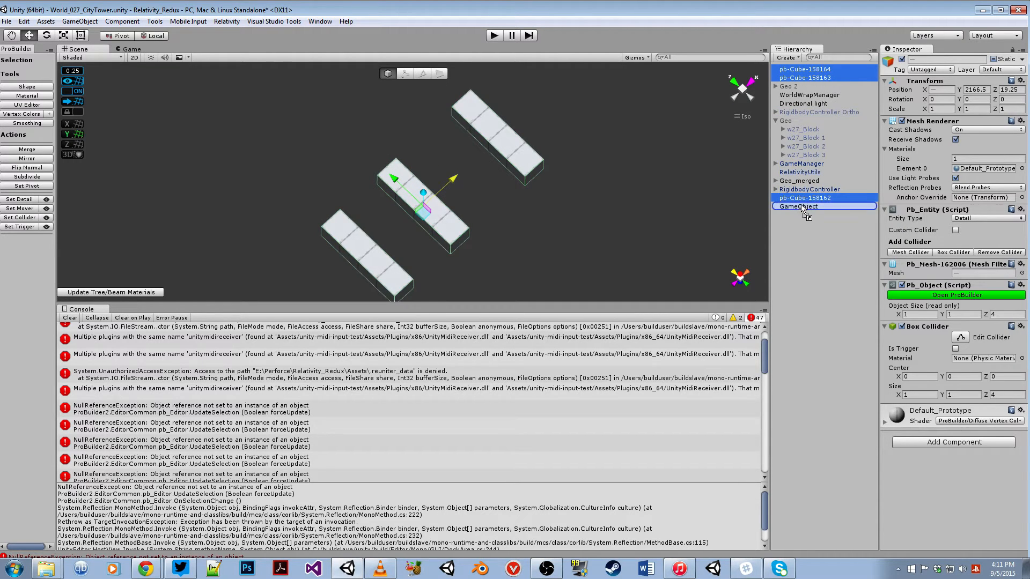
pyautogui.doubleClick(798, 207)
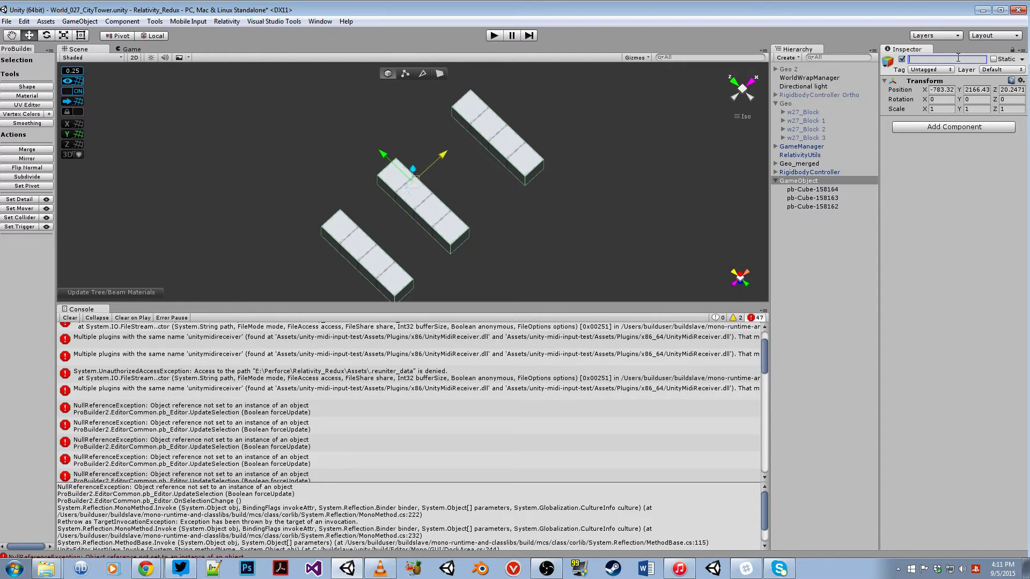
pyautogui.write('Prefab_Test 1')
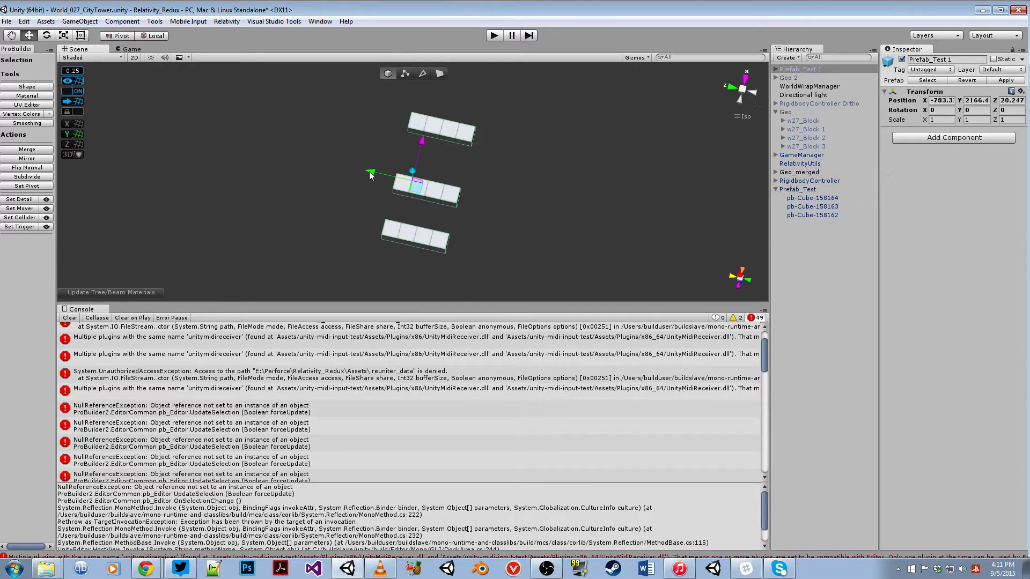
pyautogui.moveTo(375, 186)
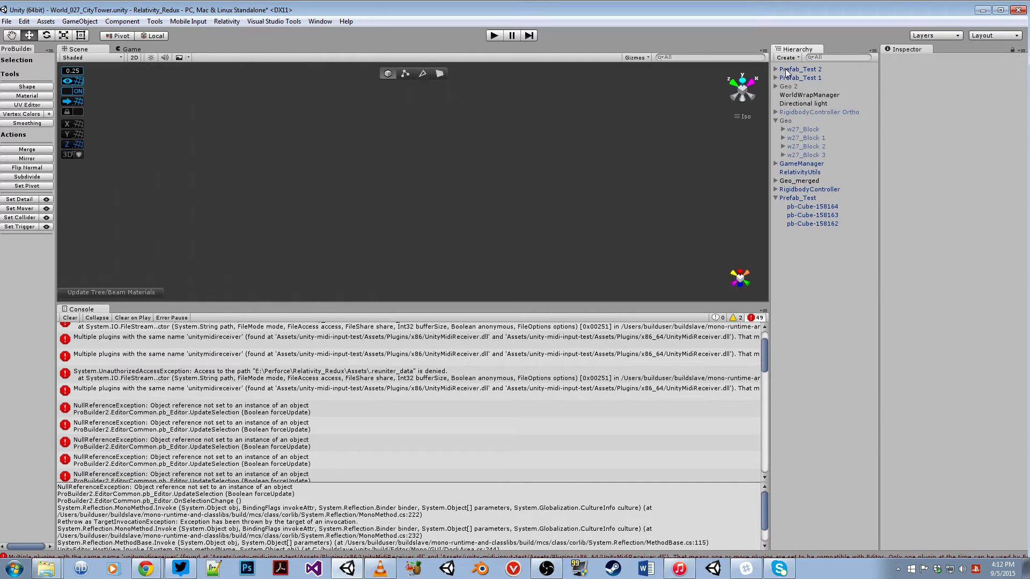
# - Select the two prefab copies, the original bars, and the Prefab_Test group
pyautogui.click(800, 69)
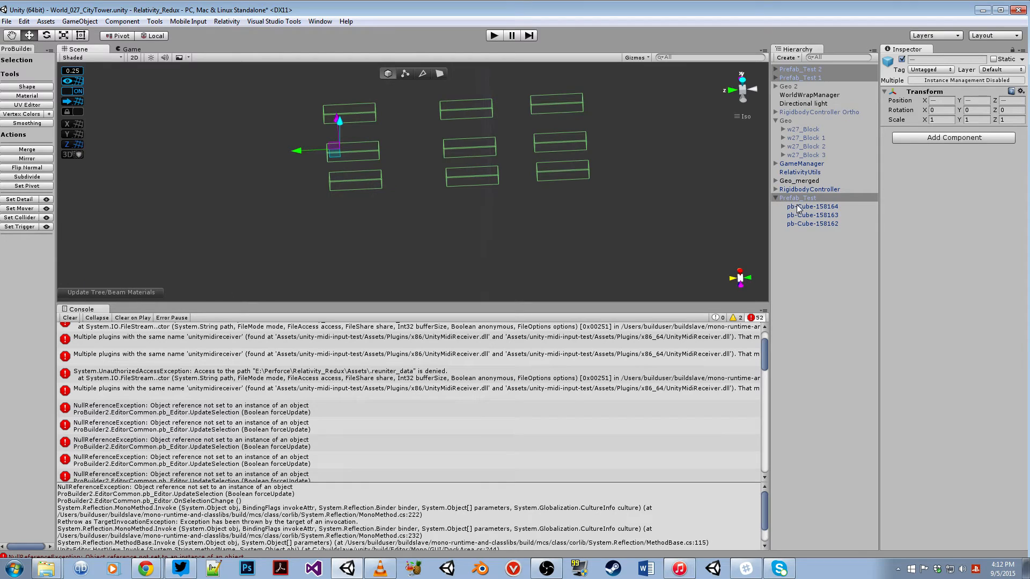
pyautogui.click(812, 207)
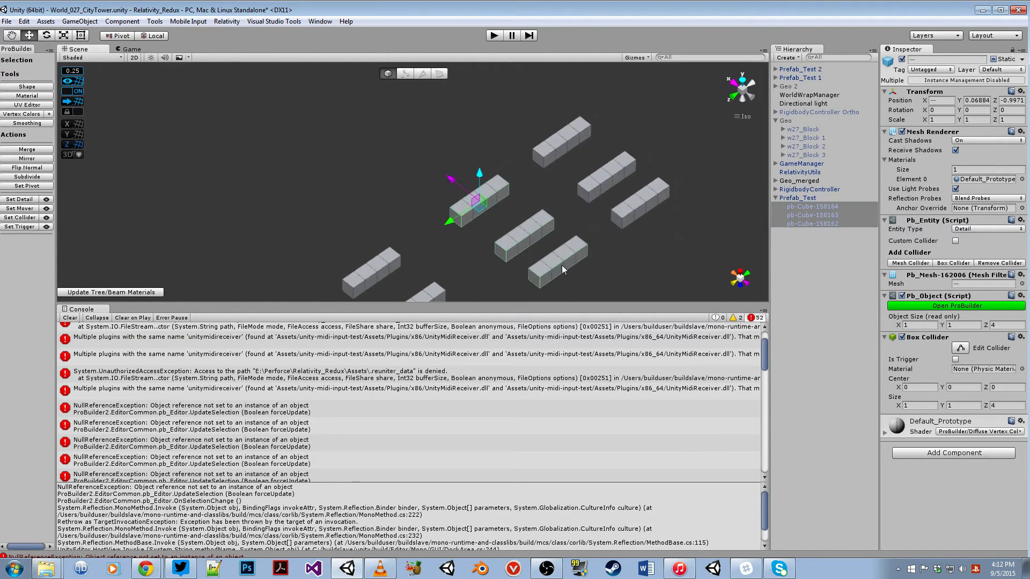
pyautogui.click(798, 198)
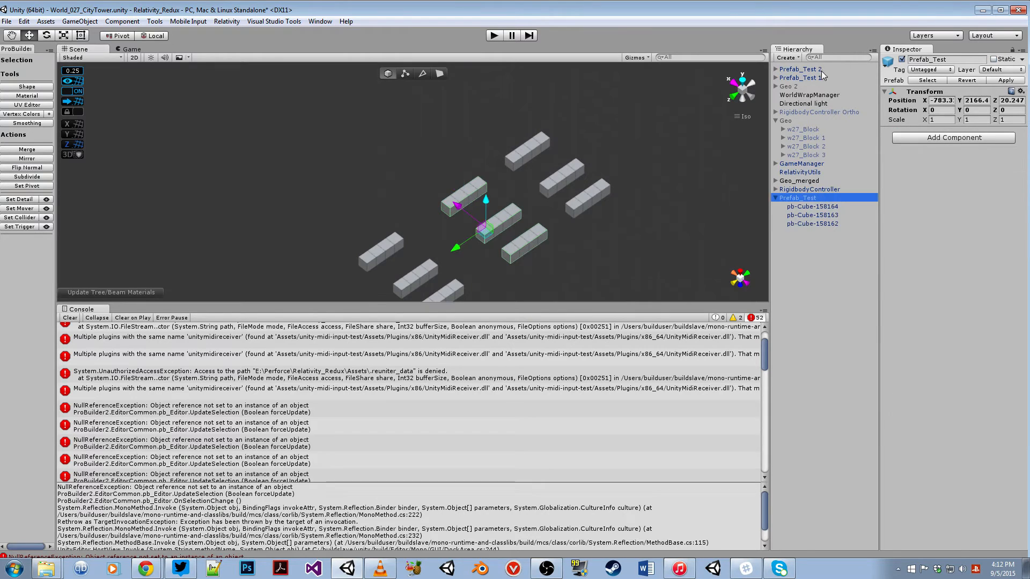
pyautogui.click(800, 68)
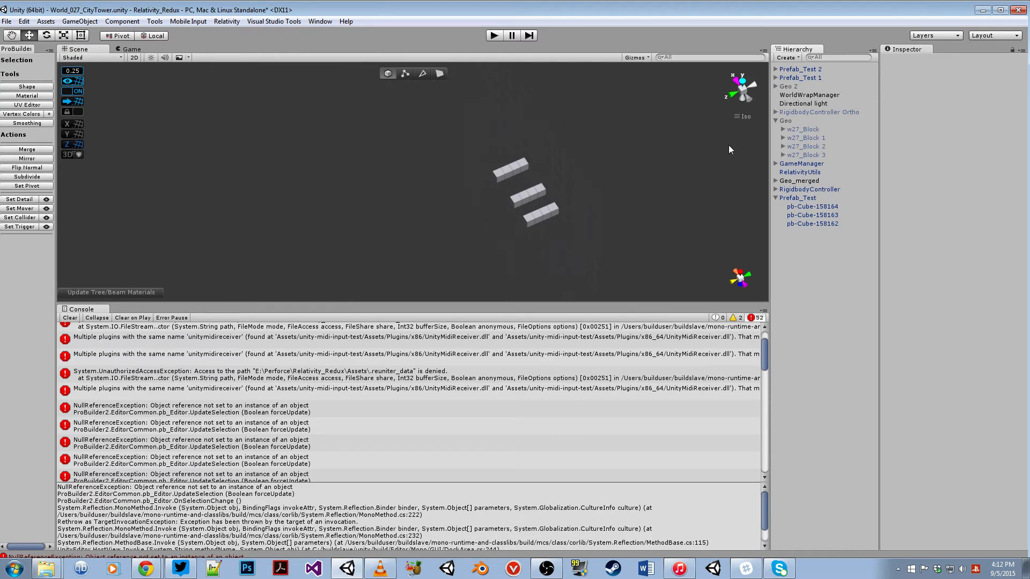
# - Select both prefab copies, then the first pb-Cube inside Prefab_Test 2
pyautogui.click(801, 77)
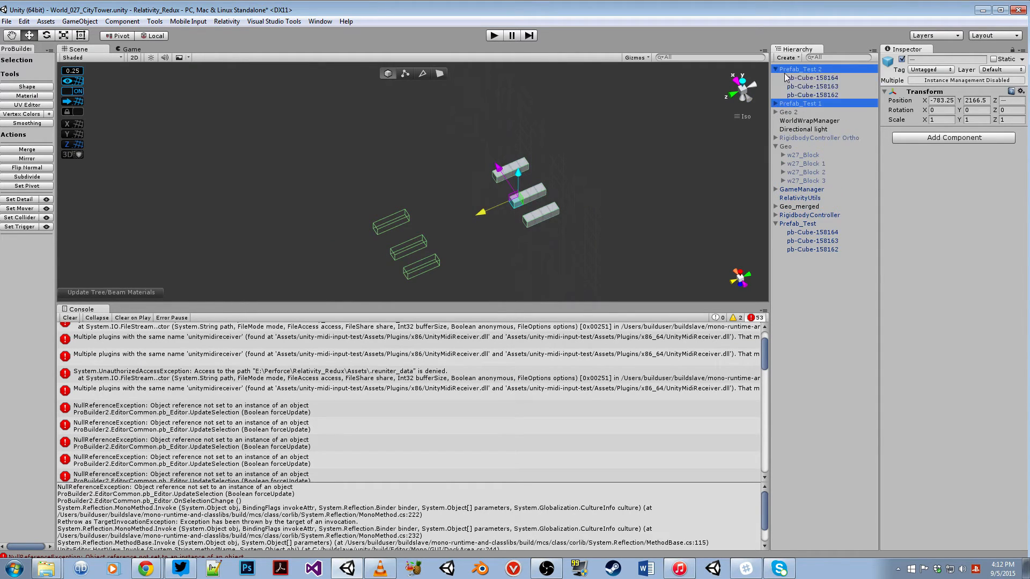
pyautogui.click(812, 78)
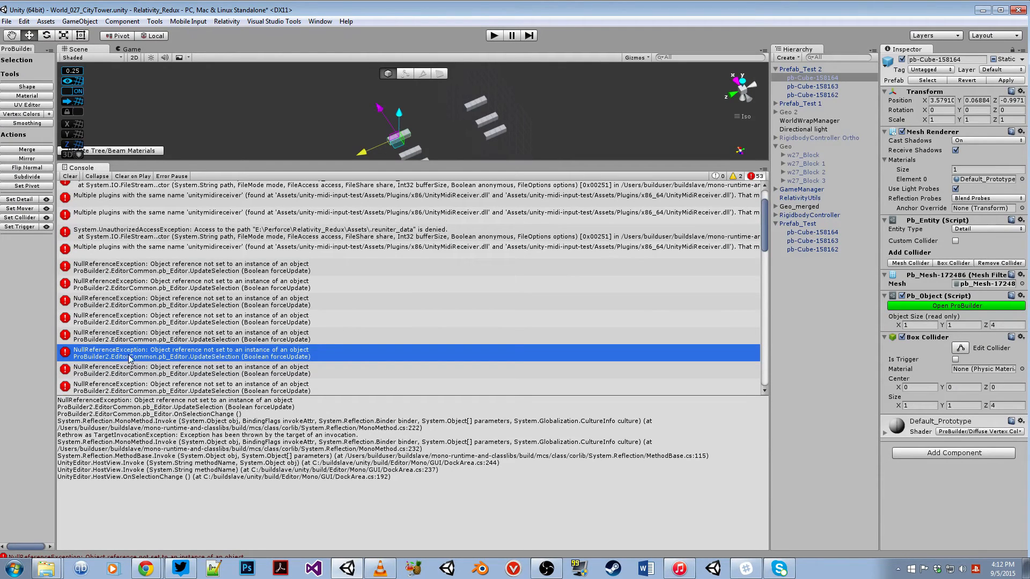
pyautogui.moveTo(230, 353)
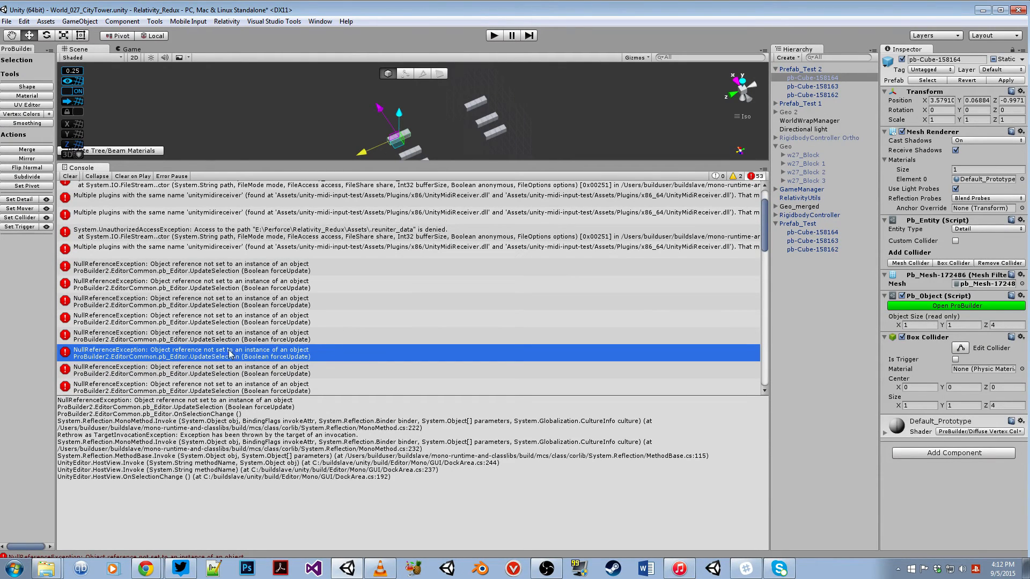